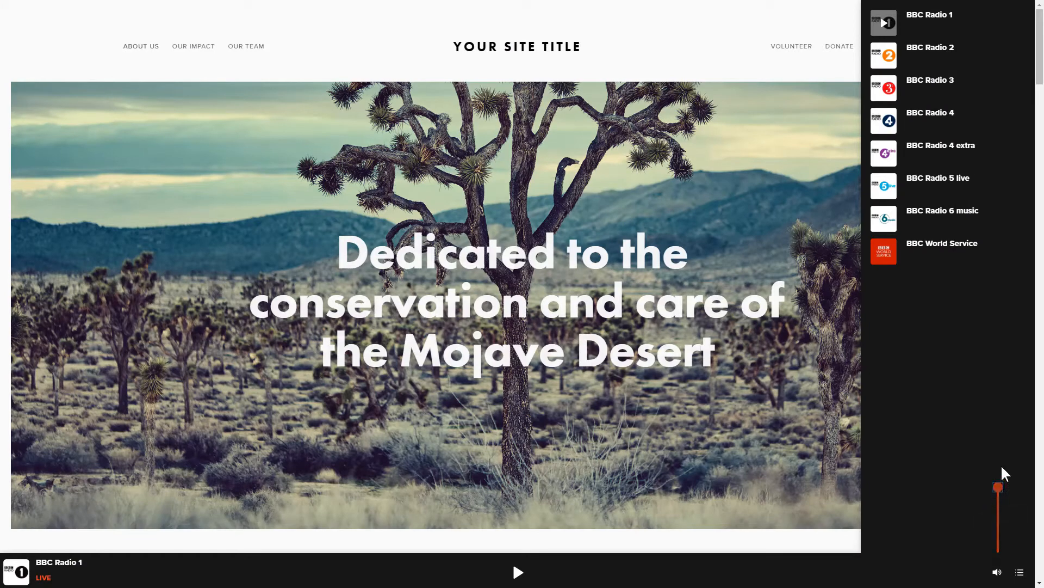
Step: Leave the BBC radio demo page and land on the Elfsight home page
{"action": "left_click", "coordinate": [518, 571]}
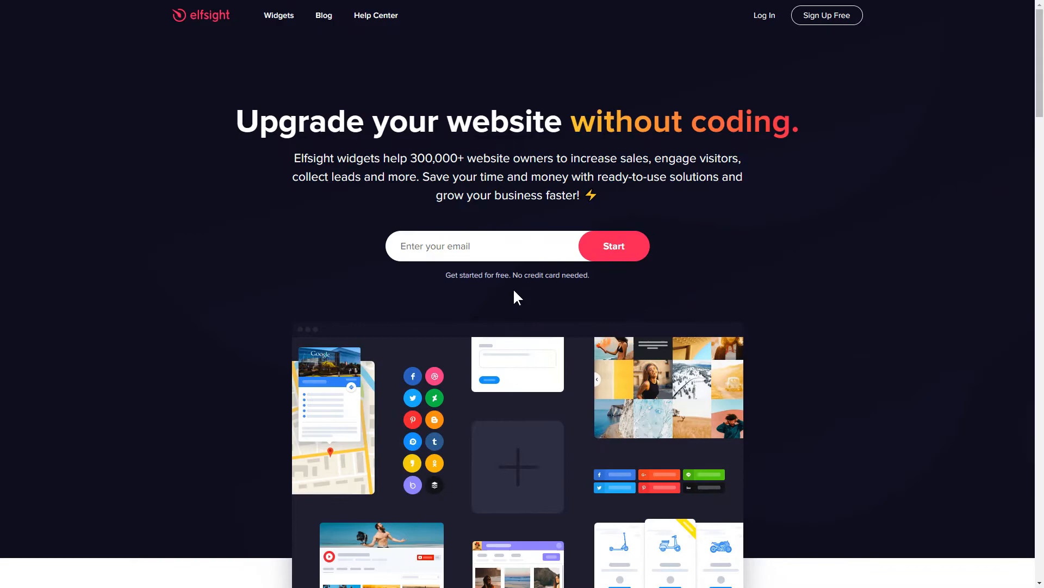
Step: Create a Radio Player widget from the News Radio template listing eight BBC stations
{"action": "left_click", "coordinate": [279, 15]}
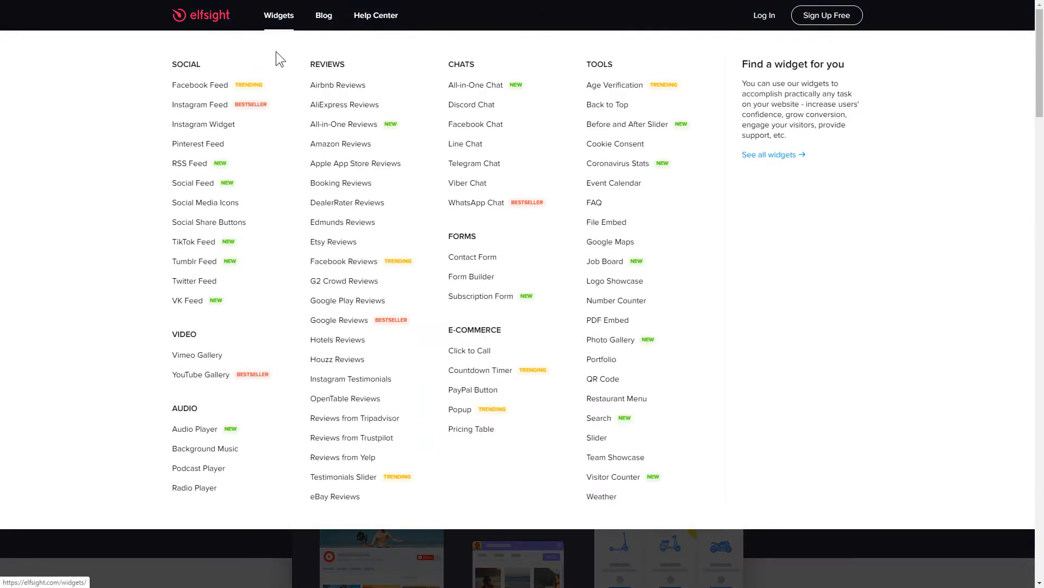
{"action": "left_click", "coordinate": [195, 487]}
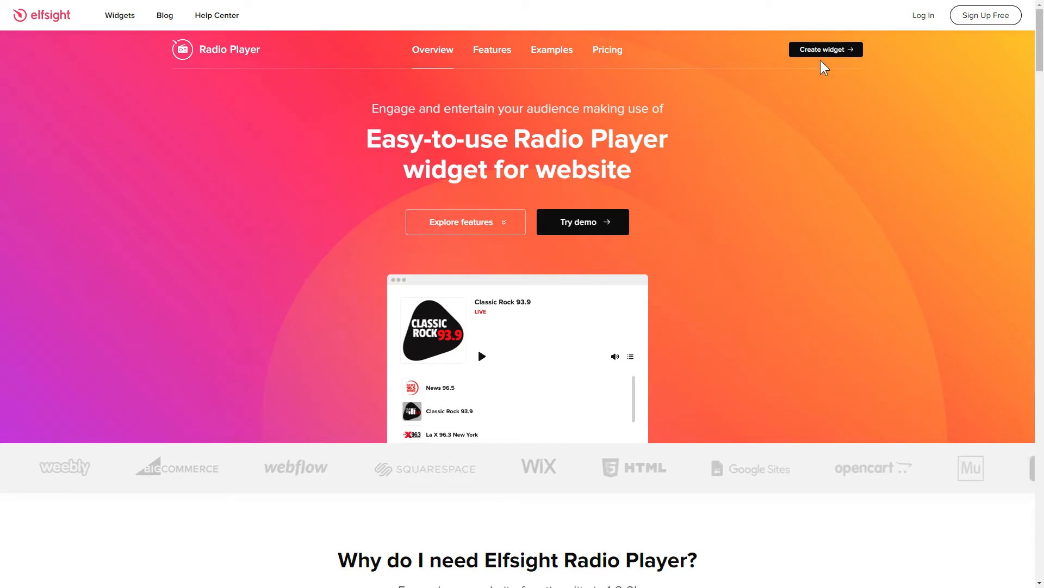
{"action": "left_click", "coordinate": [826, 49]}
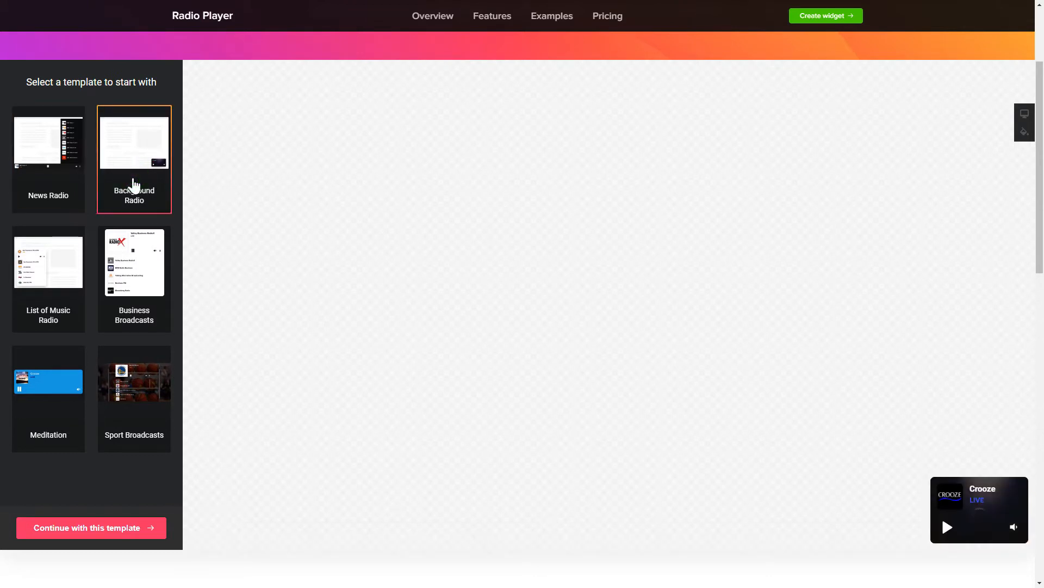
{"action": "left_click", "coordinate": [48, 260]}
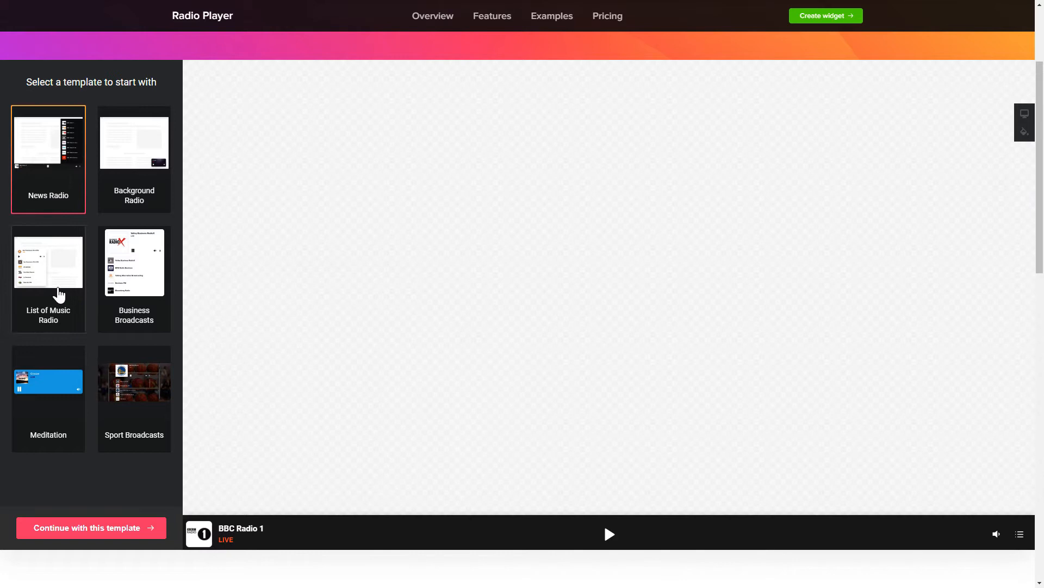
{"action": "left_click", "coordinate": [90, 527]}
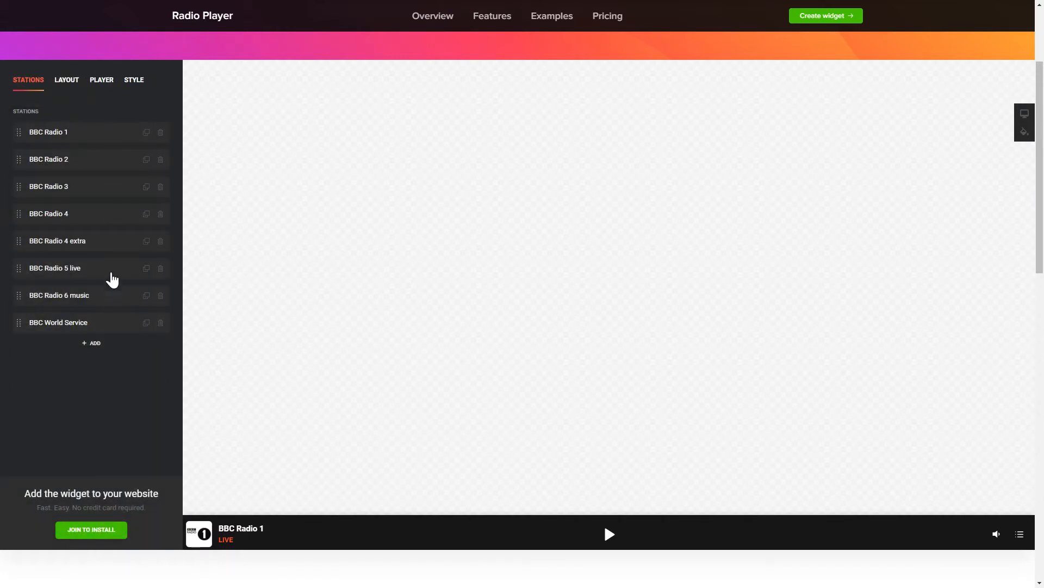
{"action": "left_click", "coordinate": [48, 132]}
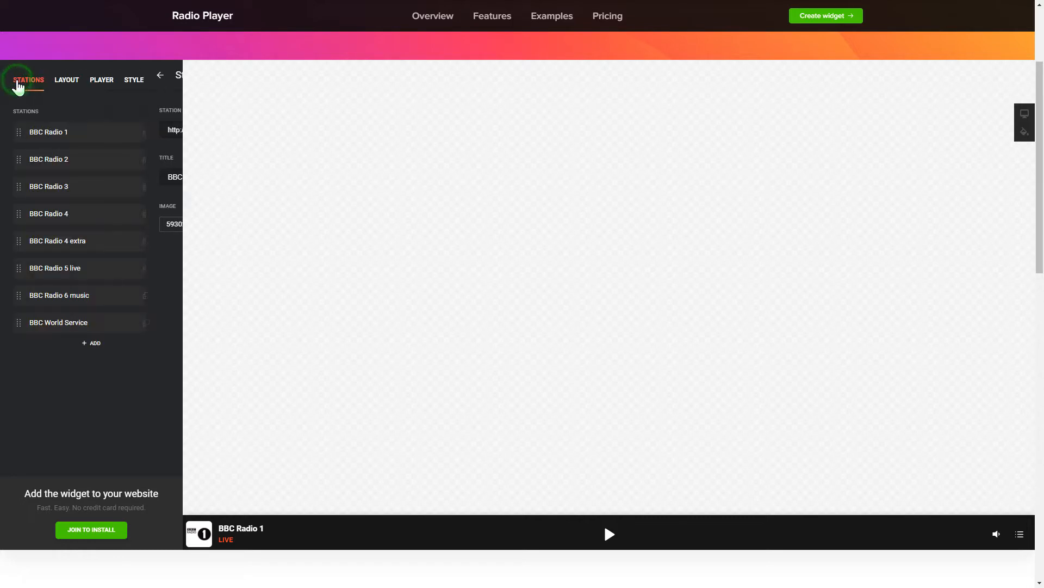
{"action": "left_click", "coordinate": [66, 79]}
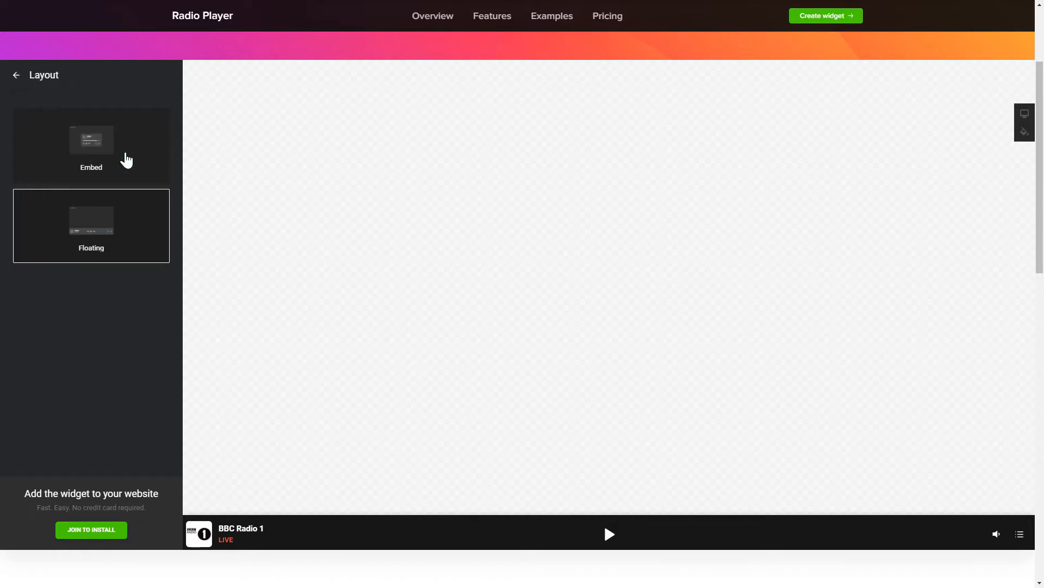
{"action": "left_click", "coordinate": [90, 225]}
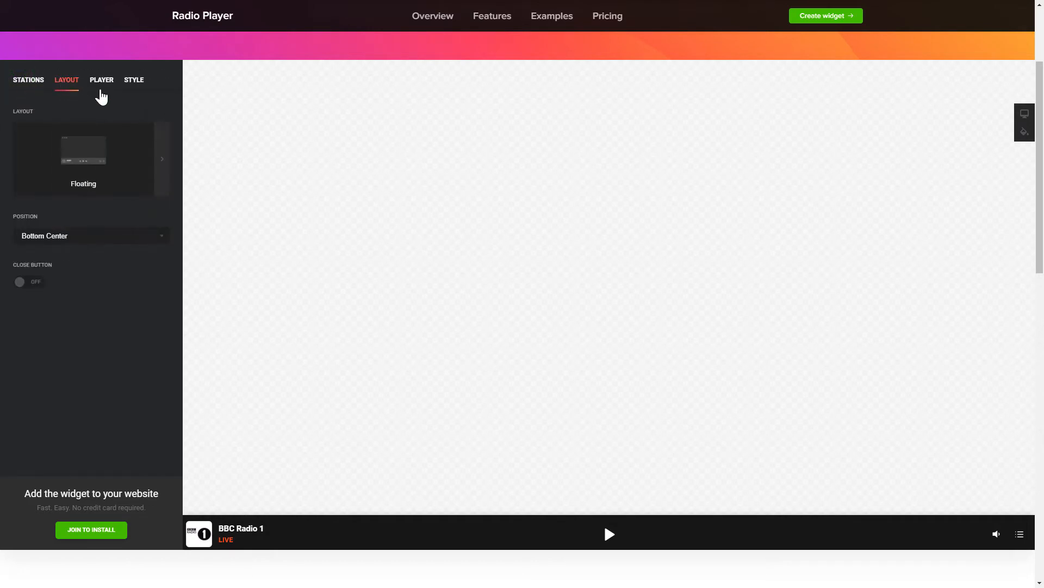
{"action": "left_click", "coordinate": [101, 80]}
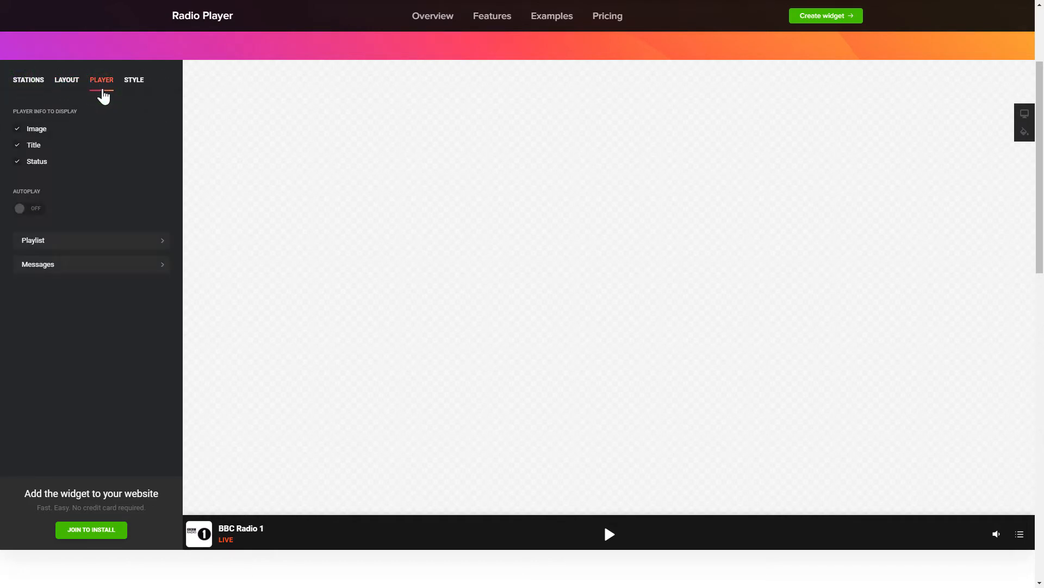
{"action": "left_click", "coordinate": [133, 79]}
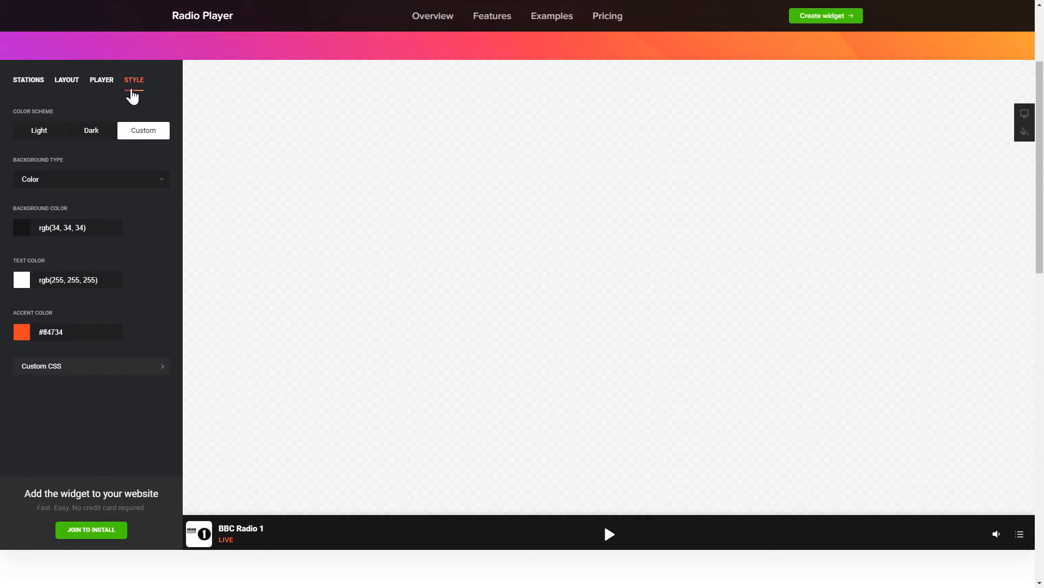
{"action": "left_click", "coordinate": [29, 79]}
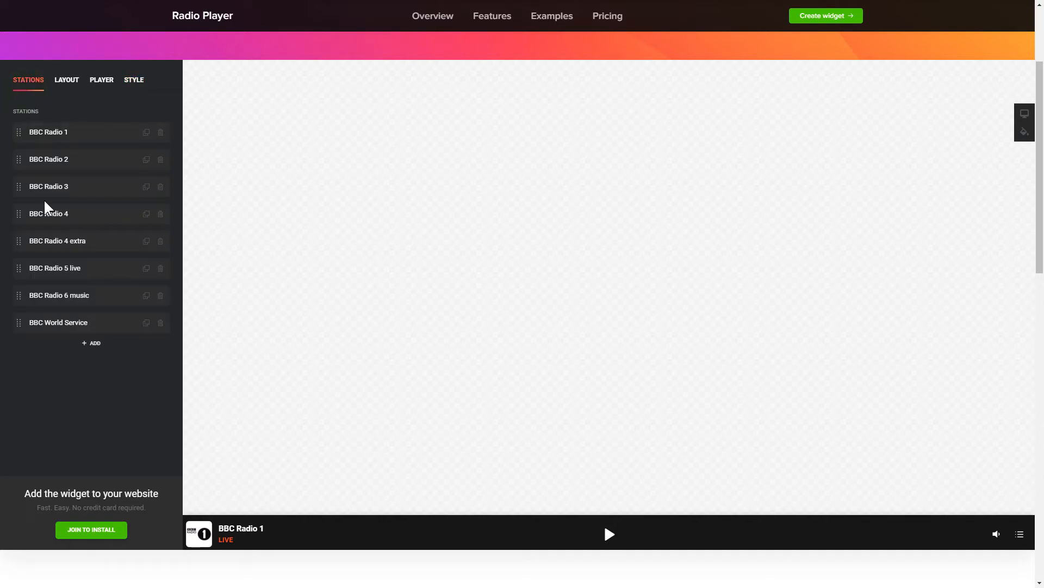
{"action": "left_click", "coordinate": [91, 530]}
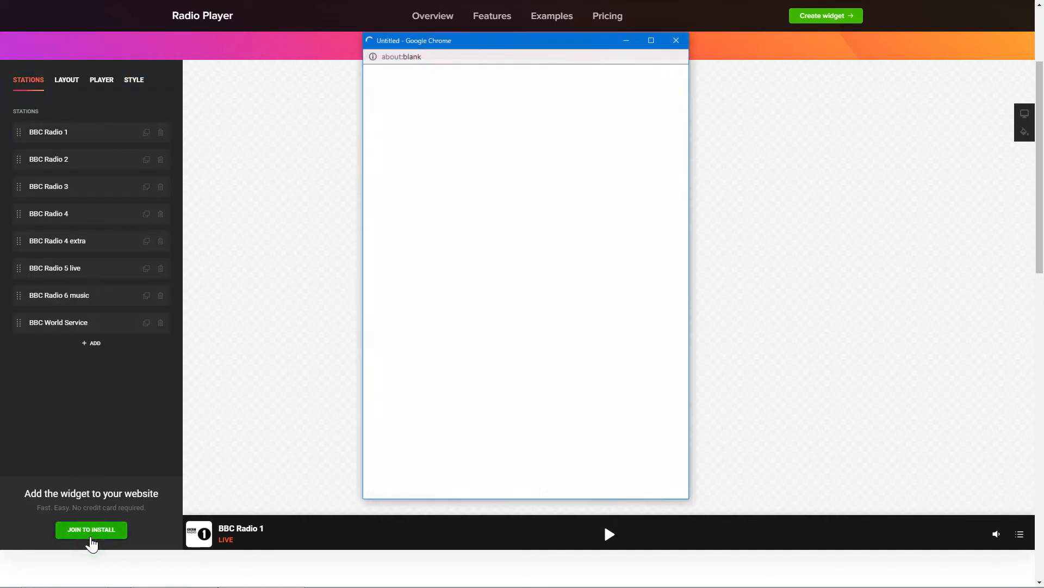
{"action": "left_click", "coordinate": [92, 530]}
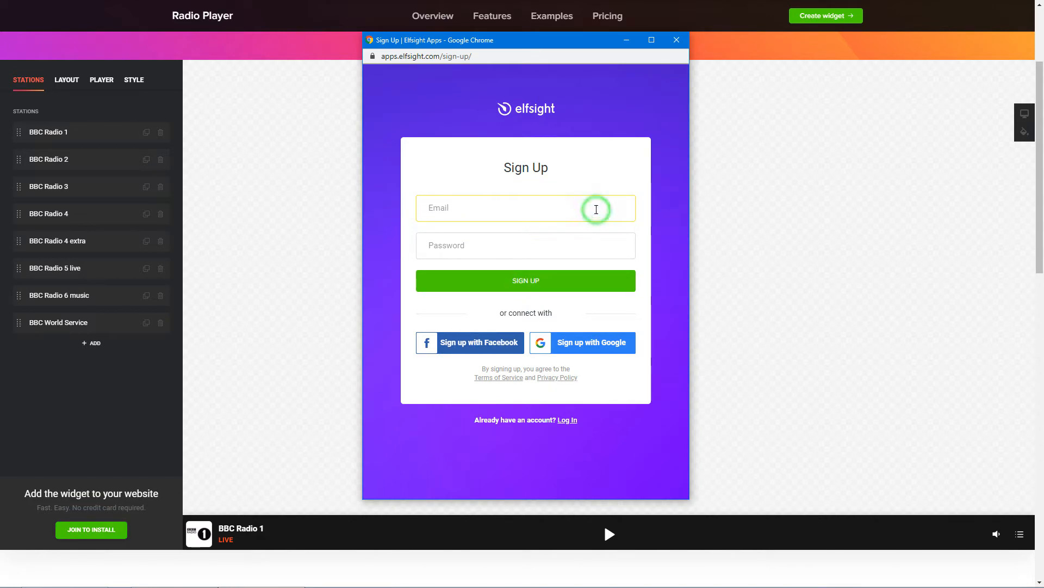
{"action": "type", "text": "example@elfsight.com"}
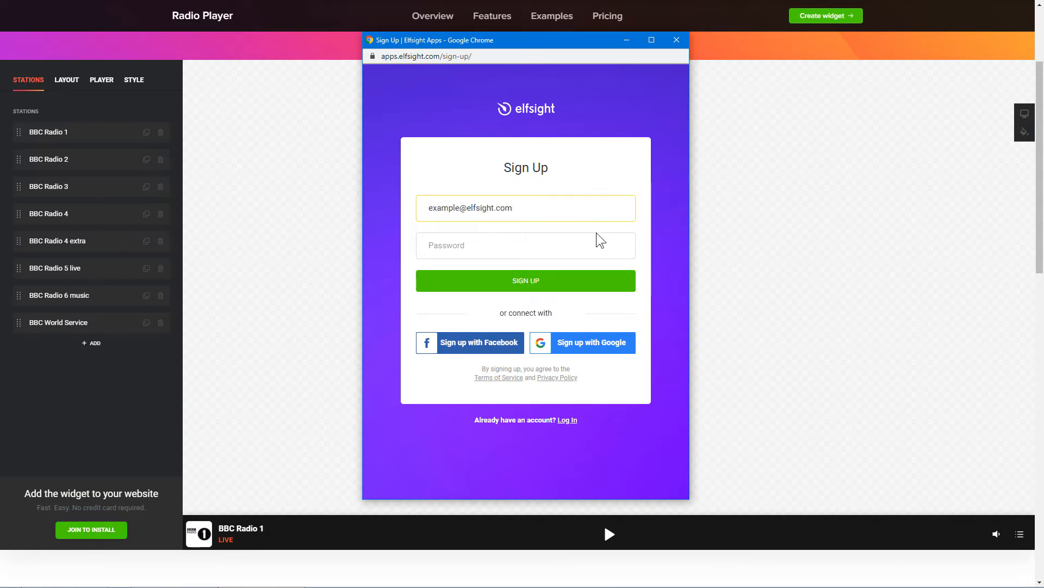
{"action": "type", "text": "password"}
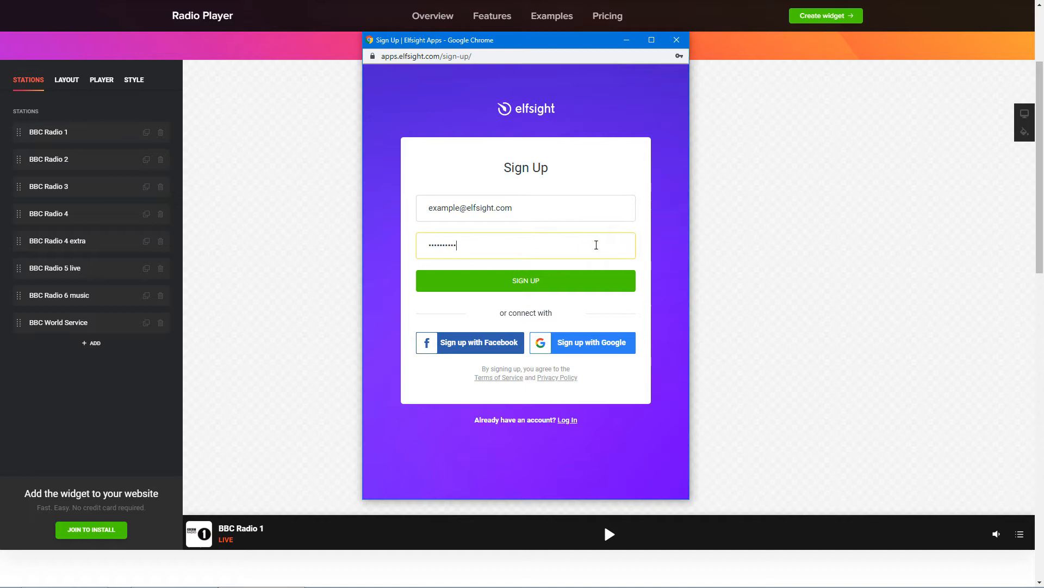
{"action": "left_click", "coordinate": [525, 279]}
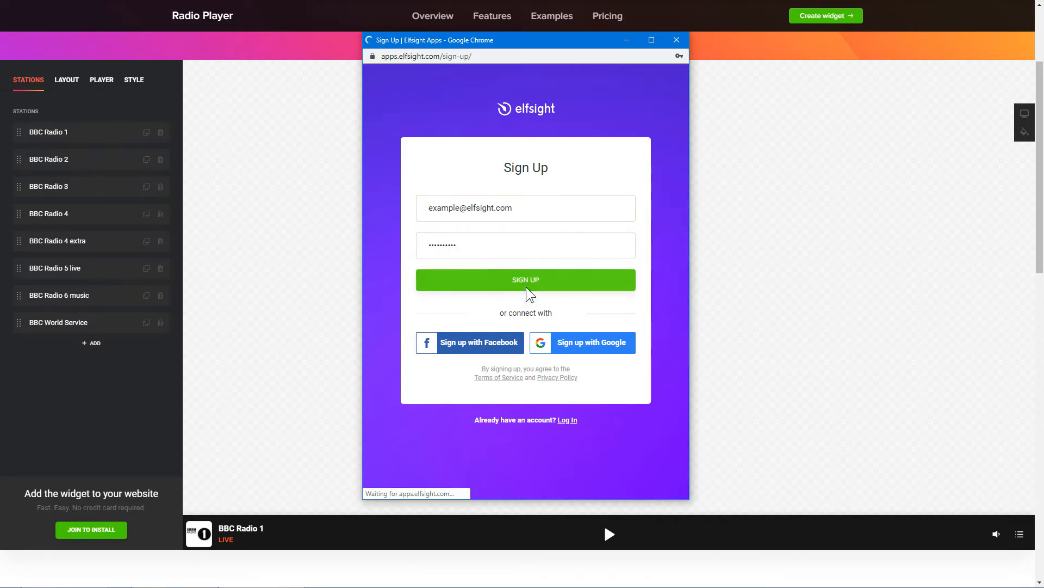
{"action": "left_click", "coordinate": [525, 279]}
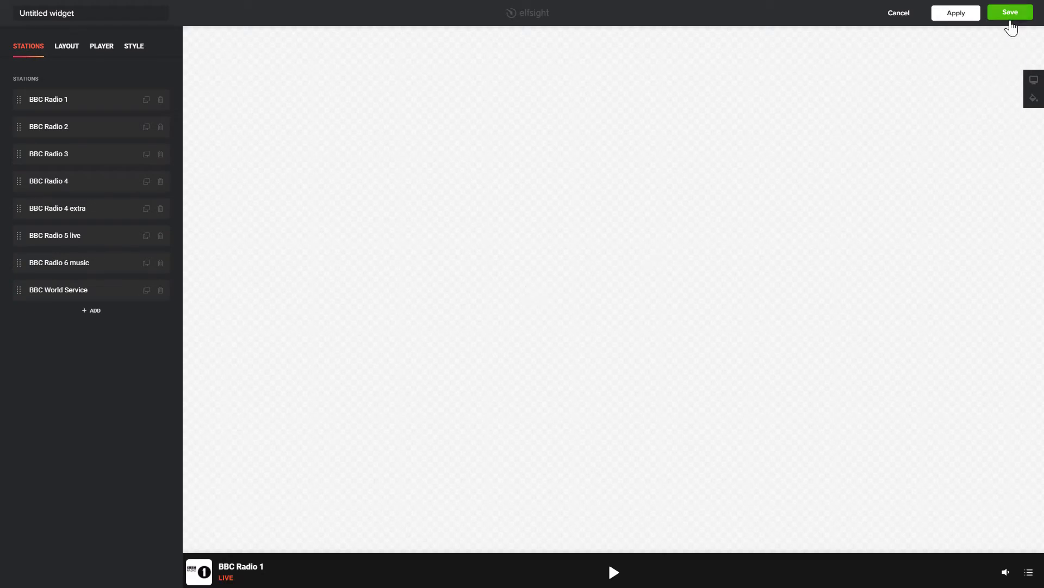
Step: Save the Radio Player widget and copy its embed code
{"action": "left_click", "coordinate": [1010, 12]}
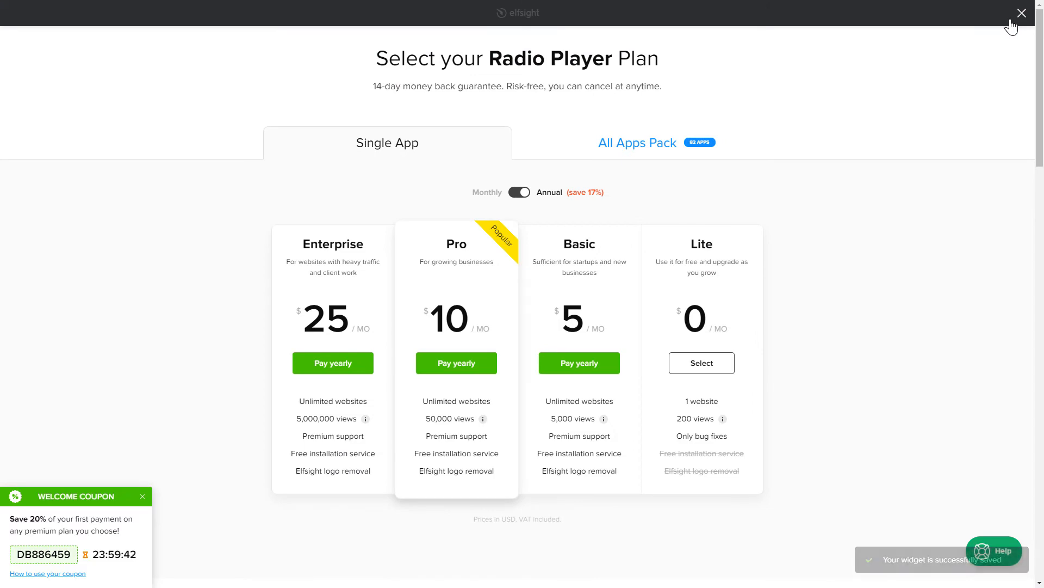
{"action": "mouse_move", "coordinate": [786, 279]}
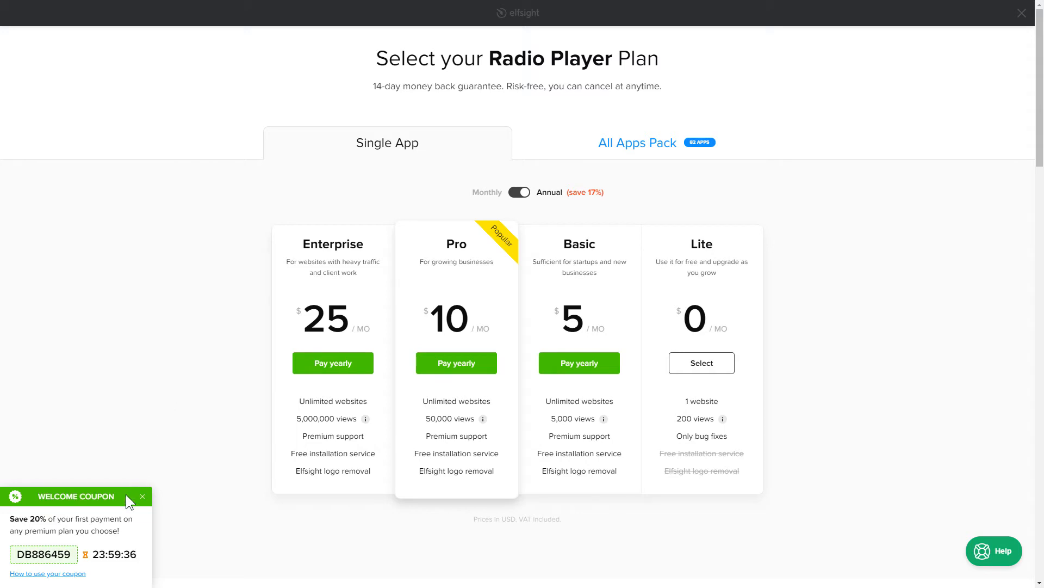
{"action": "mouse_move", "coordinate": [645, 415]}
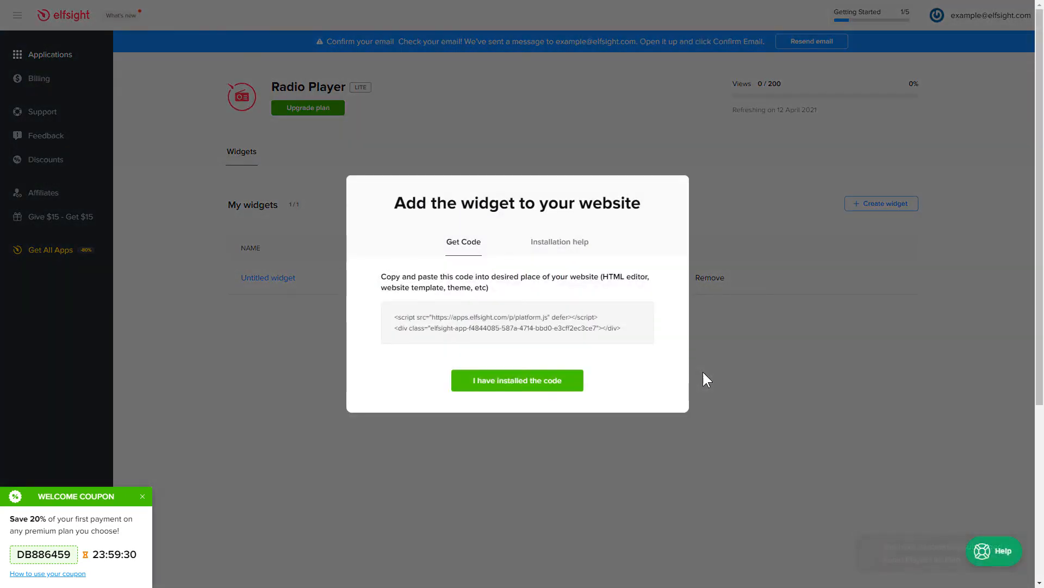
{"action": "left_click", "coordinate": [516, 322]}
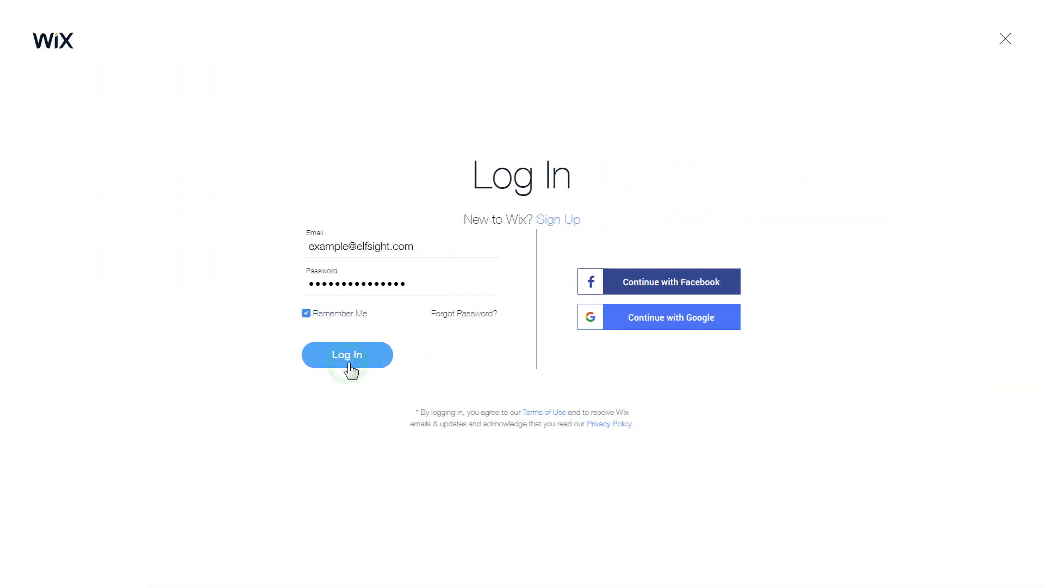
Step: Log in to Wix and open Mysite in the editor
{"action": "left_click", "coordinate": [346, 354]}
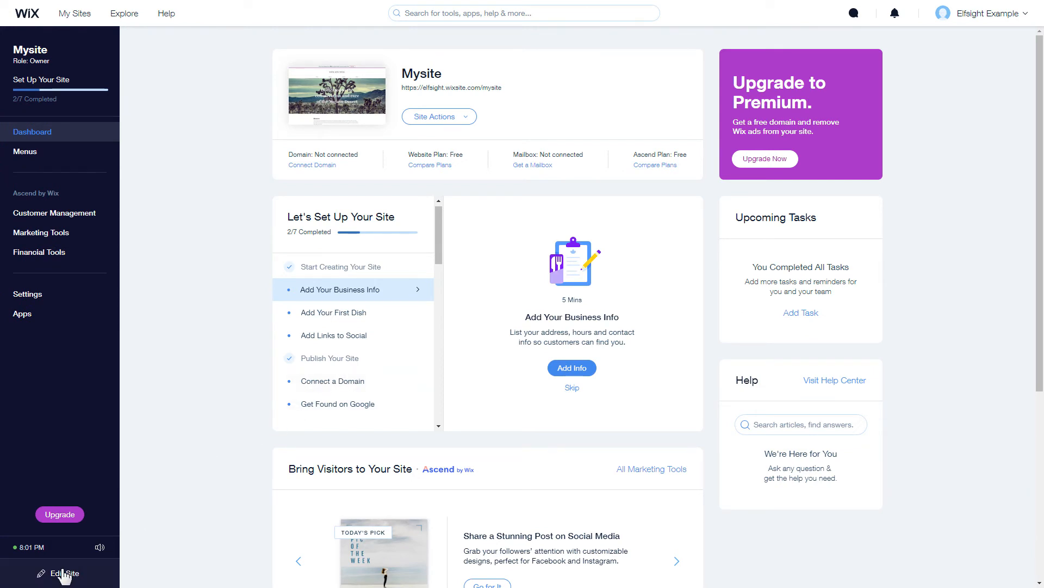
{"action": "left_click", "coordinate": [61, 574]}
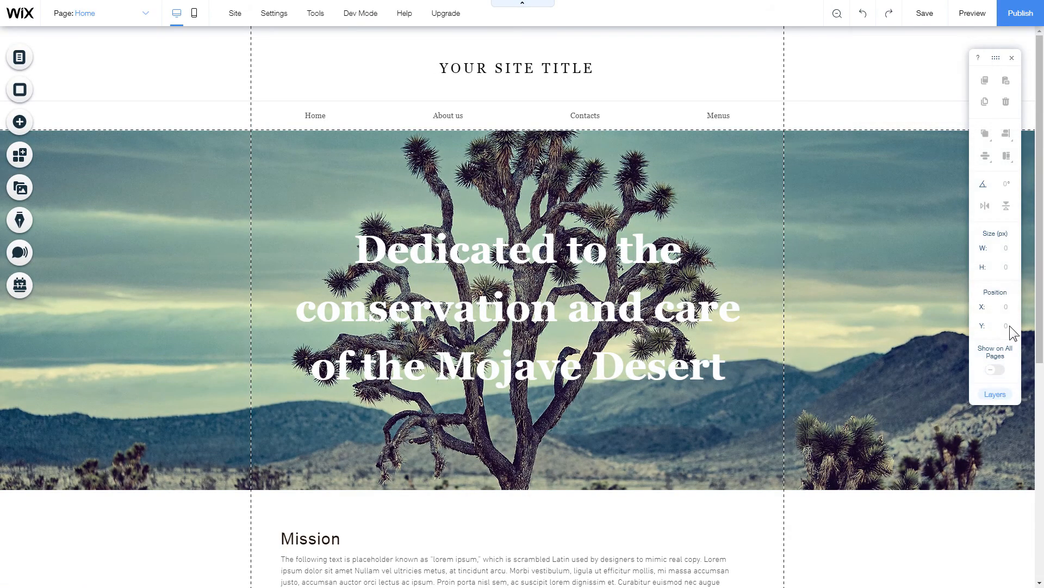
Step: Add an HTML iframe embed and stretch it full width below the Mission text
{"action": "scroll", "scroll_direction": "down", "scroll_amount": 3}
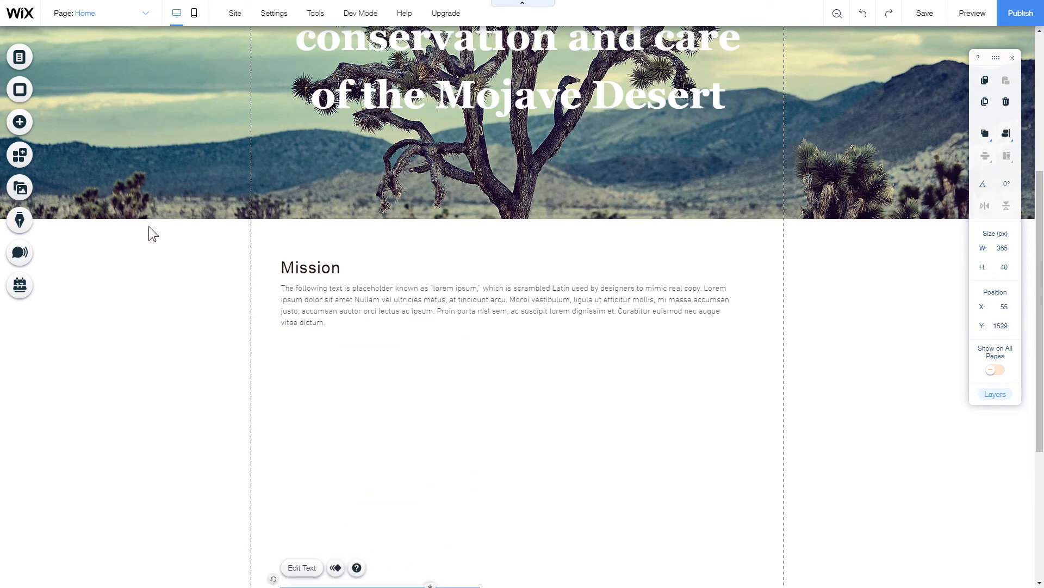
{"action": "left_click", "coordinate": [20, 120]}
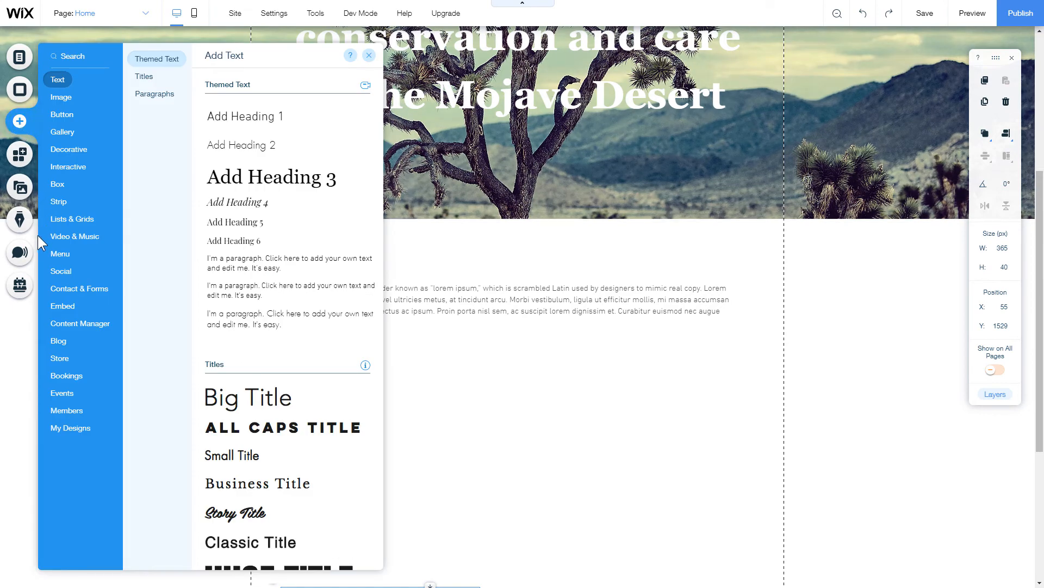
{"action": "left_click", "coordinate": [62, 306]}
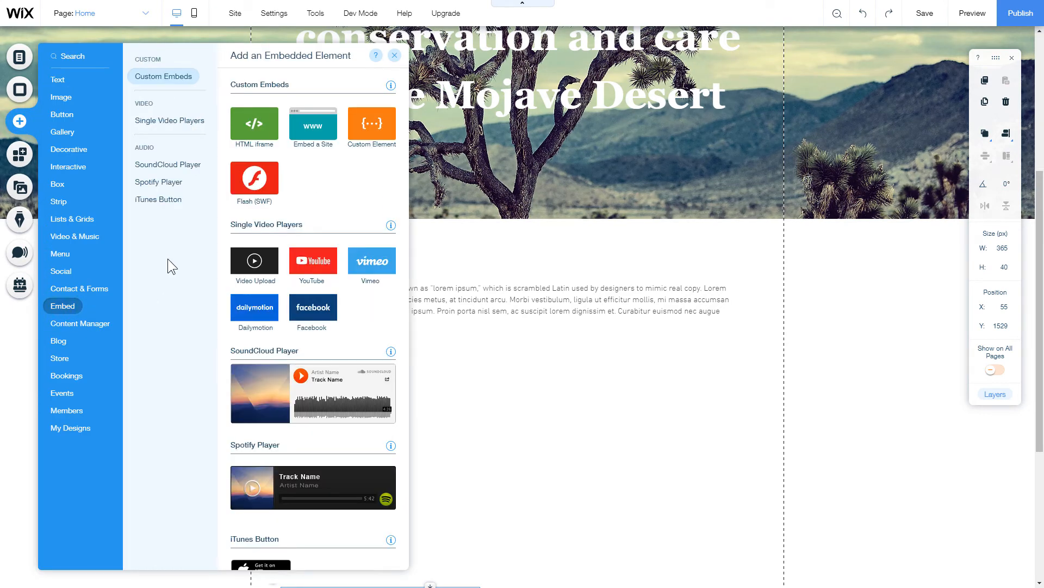
{"action": "mouse_move", "coordinate": [255, 123]}
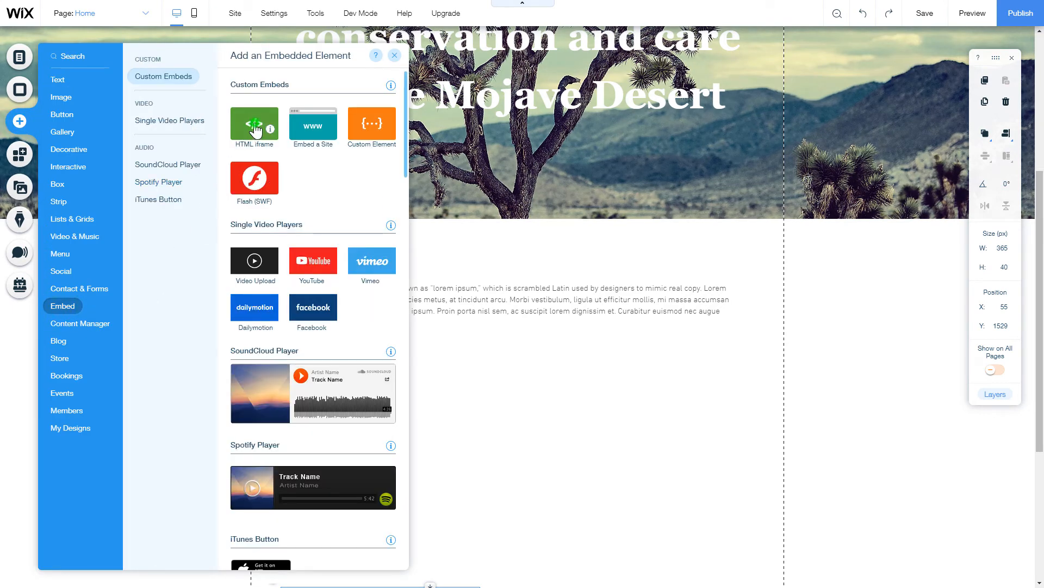
{"action": "left_click", "coordinate": [253, 124]}
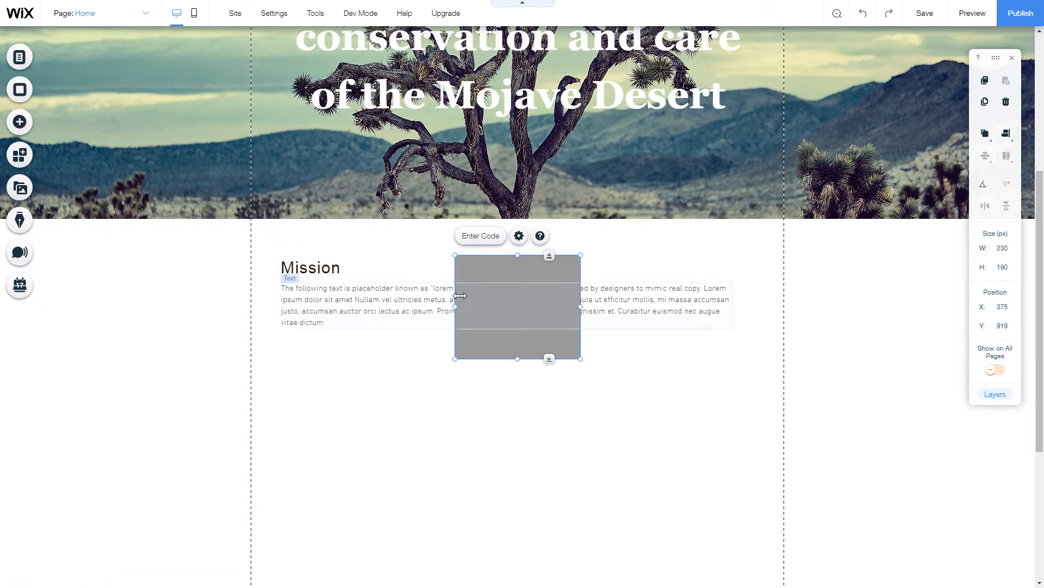
{"action": "left_click_drag", "start_coordinate": [518, 305], "coordinate": [313, 379]}
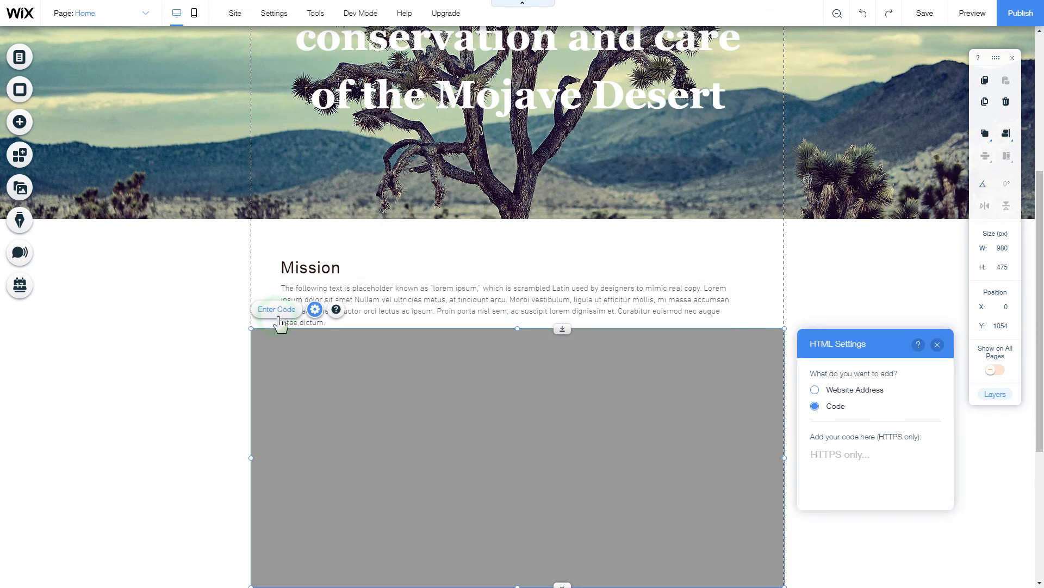
Step: Paste and apply the Elfsight code in the embed, then publish the site
{"action": "right_click", "coordinate": [834, 464]}
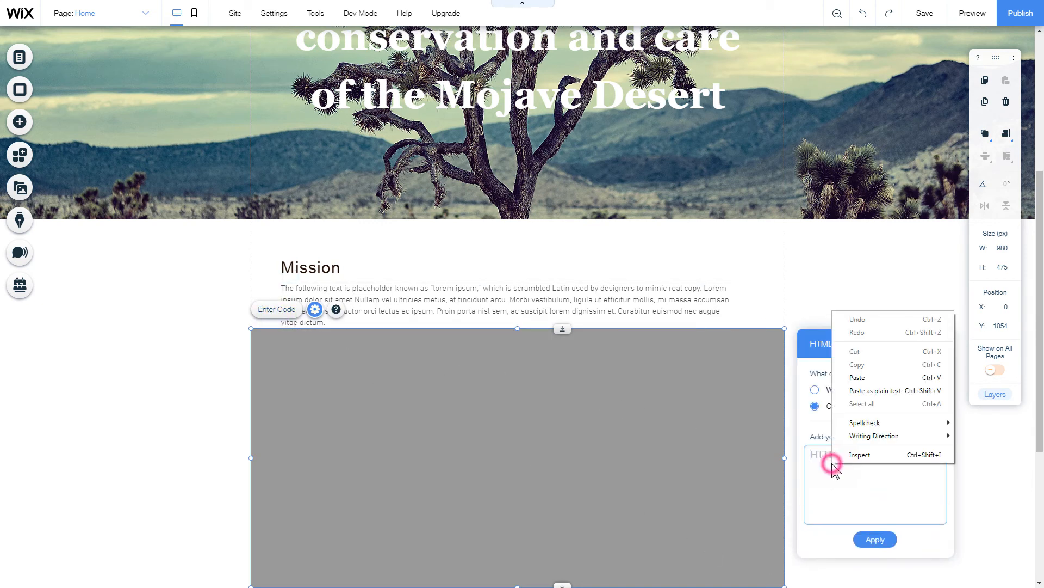
{"action": "left_click", "coordinate": [856, 378]}
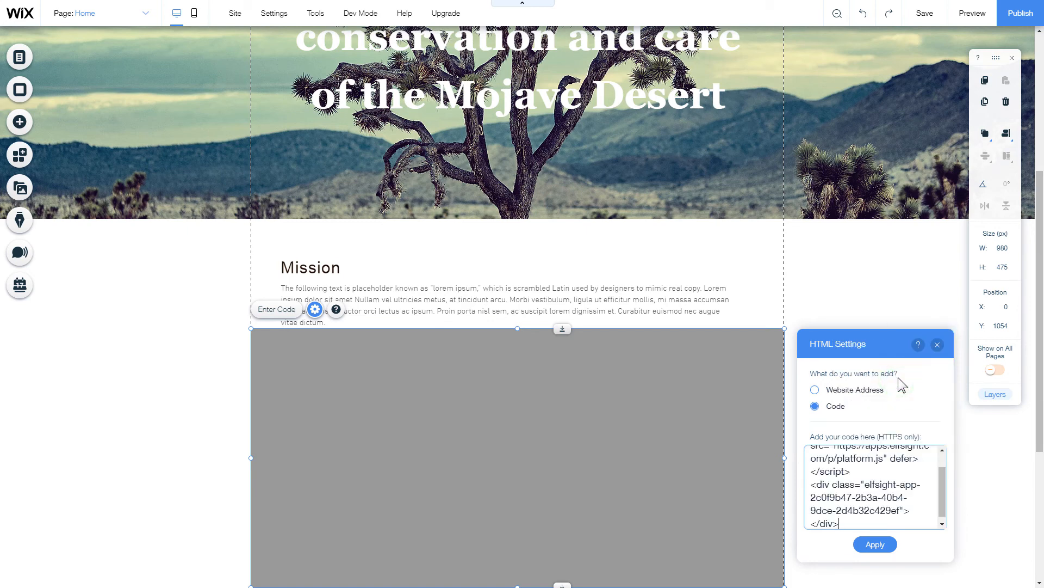
{"action": "left_click", "coordinate": [875, 544]}
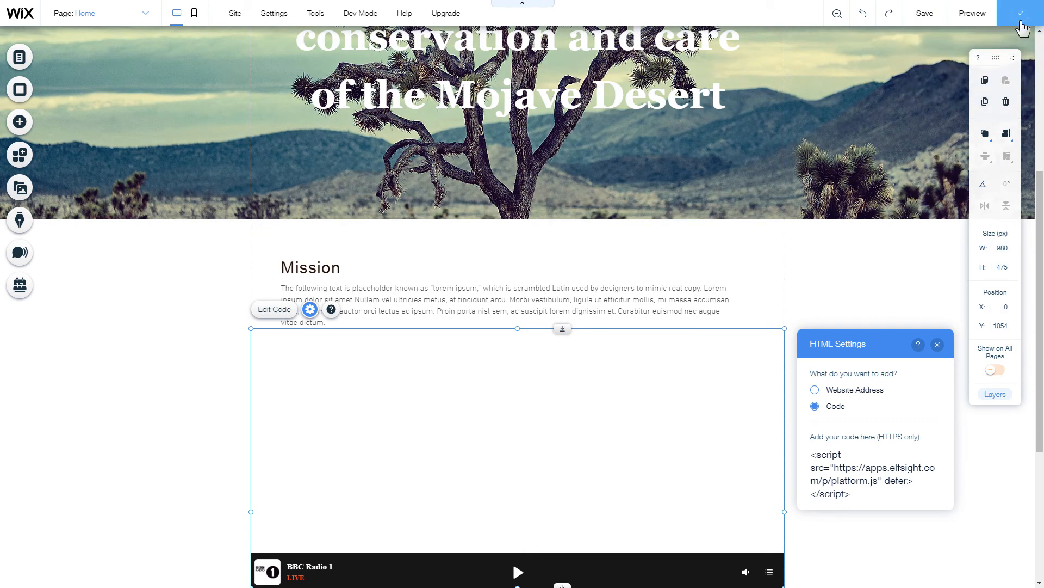
{"action": "left_click", "coordinate": [1023, 13]}
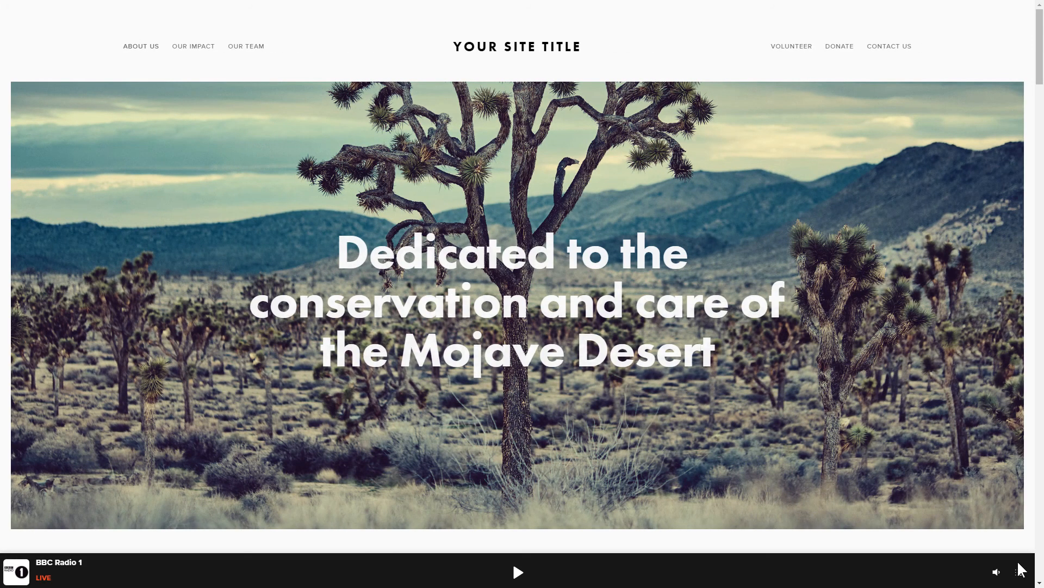
Step: Show the BBC station list and play BBC Radio 1 on the live site
{"action": "left_click", "coordinate": [1018, 571]}
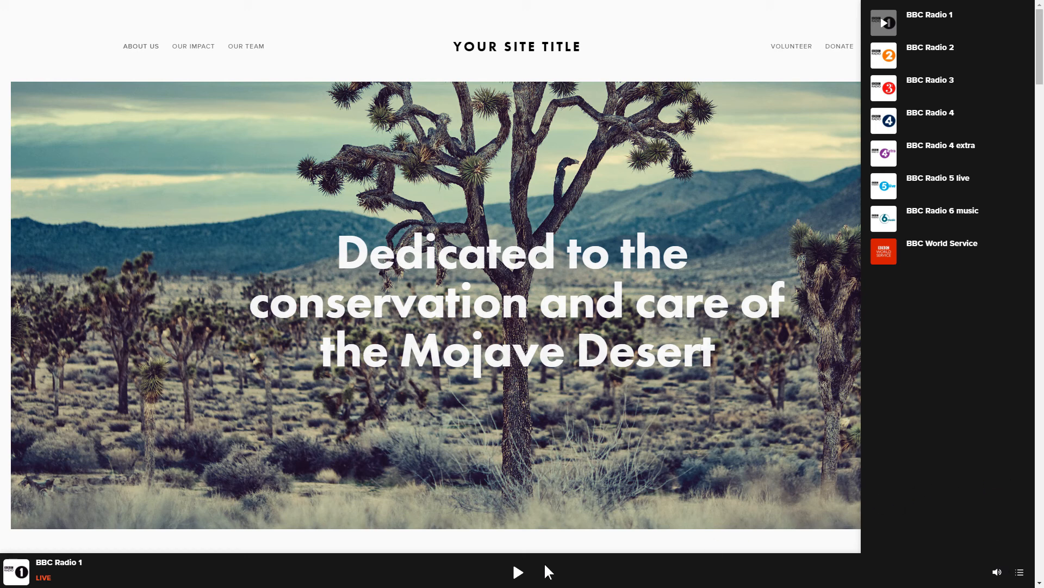
{"action": "left_click", "coordinate": [518, 571]}
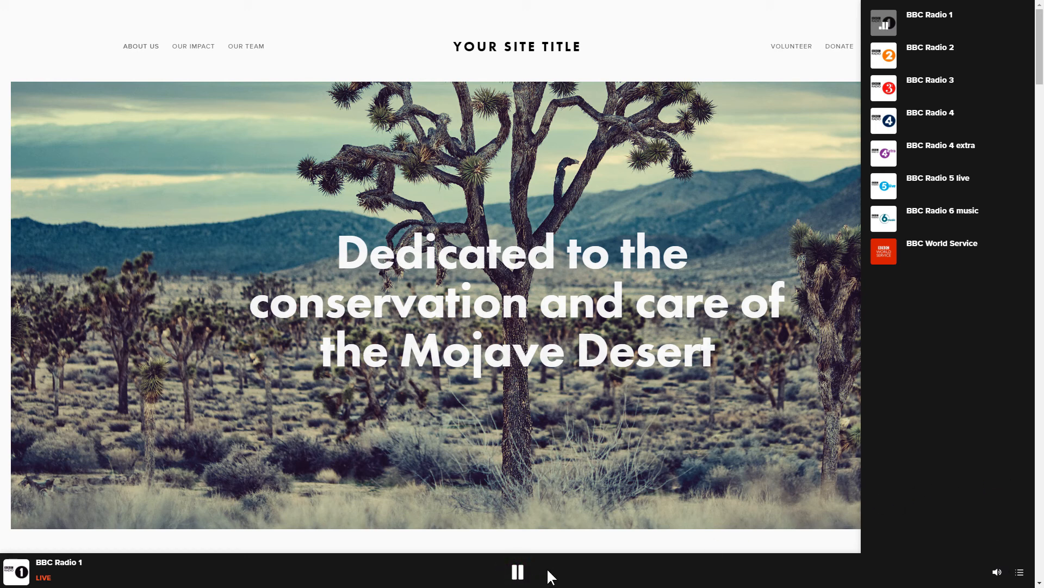